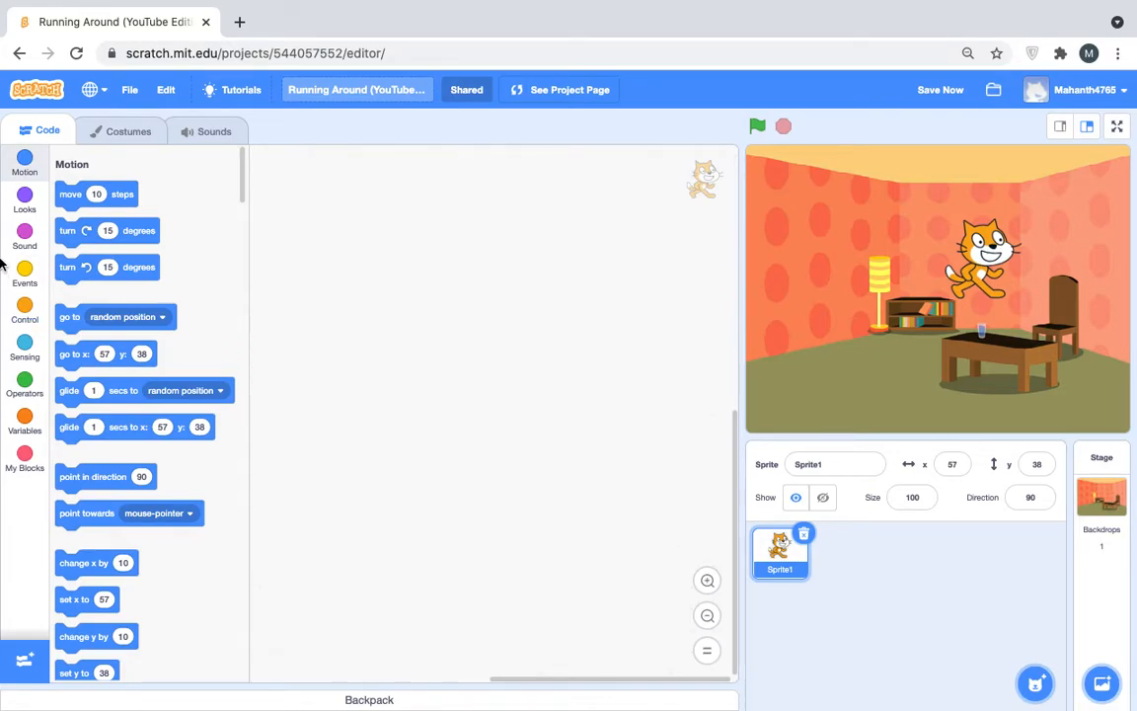
Add a 'when green flag clicked' hat block to the cat's code area and prepare a forever loop
{"action": "left_click", "coordinate": [23, 276]}
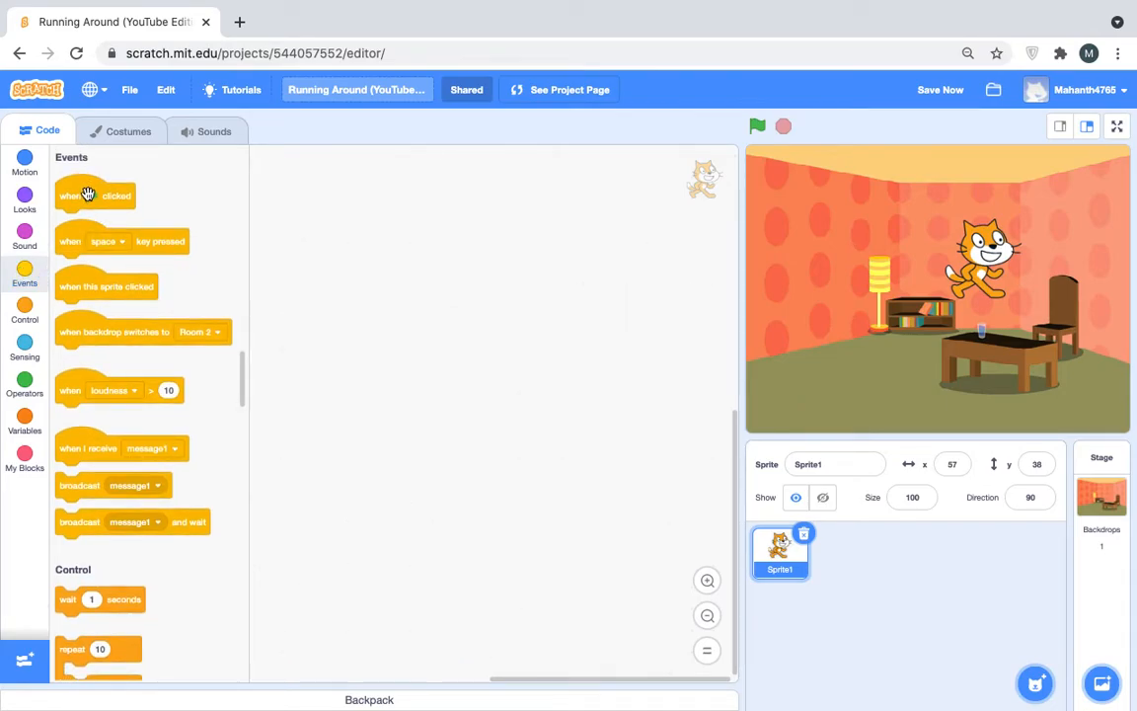
{"action": "left_click_drag", "start_coordinate": [95, 195], "coordinate": [376, 225]}
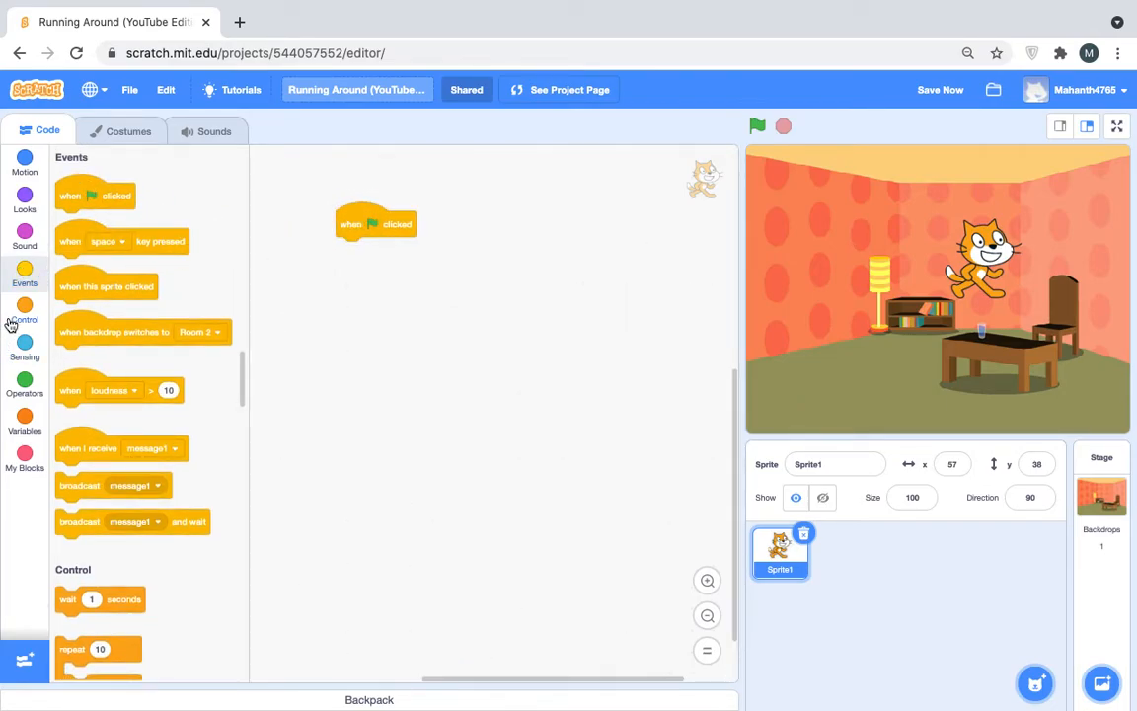
{"action": "left_click", "coordinate": [24, 312]}
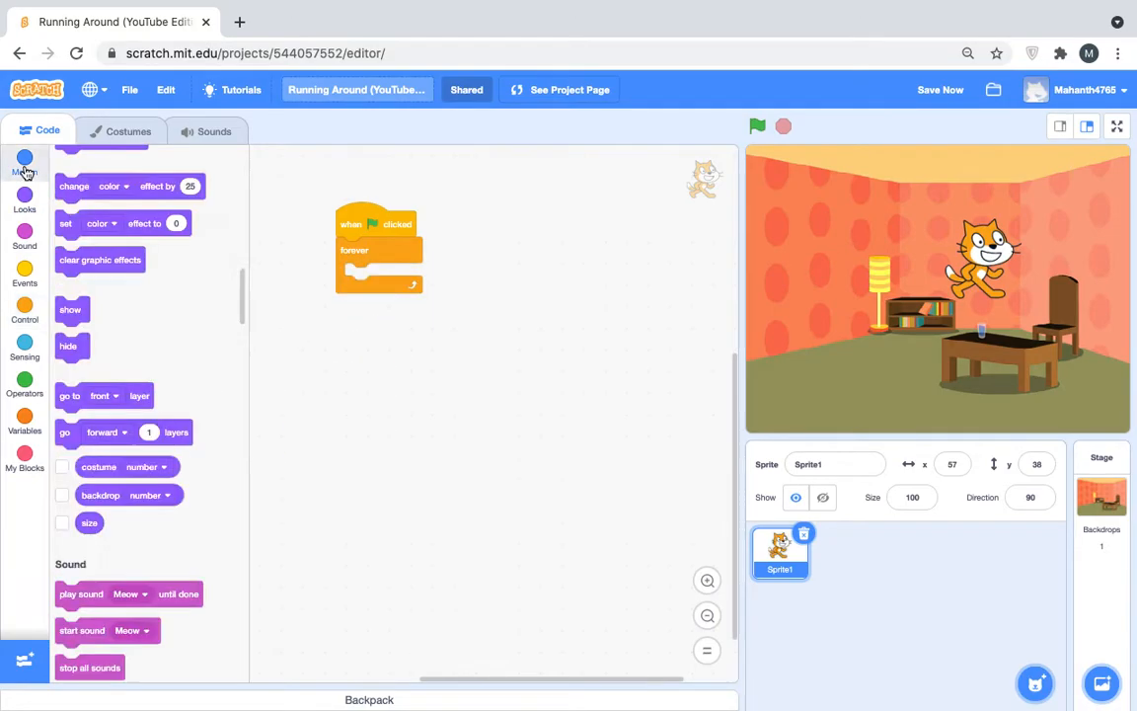
Add 'point towards mouse-pointer' and an if-else with 'key up arrow pressed?' inside the forever loop
{"action": "left_click", "coordinate": [23, 162]}
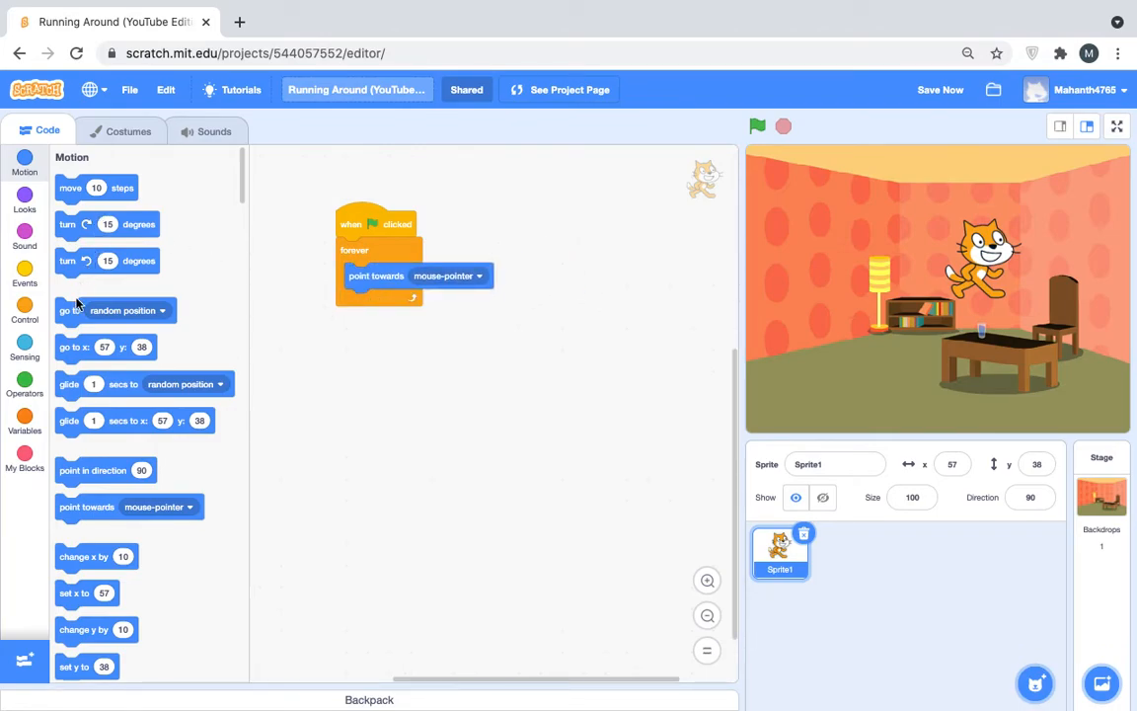
{"action": "left_click", "coordinate": [24, 312]}
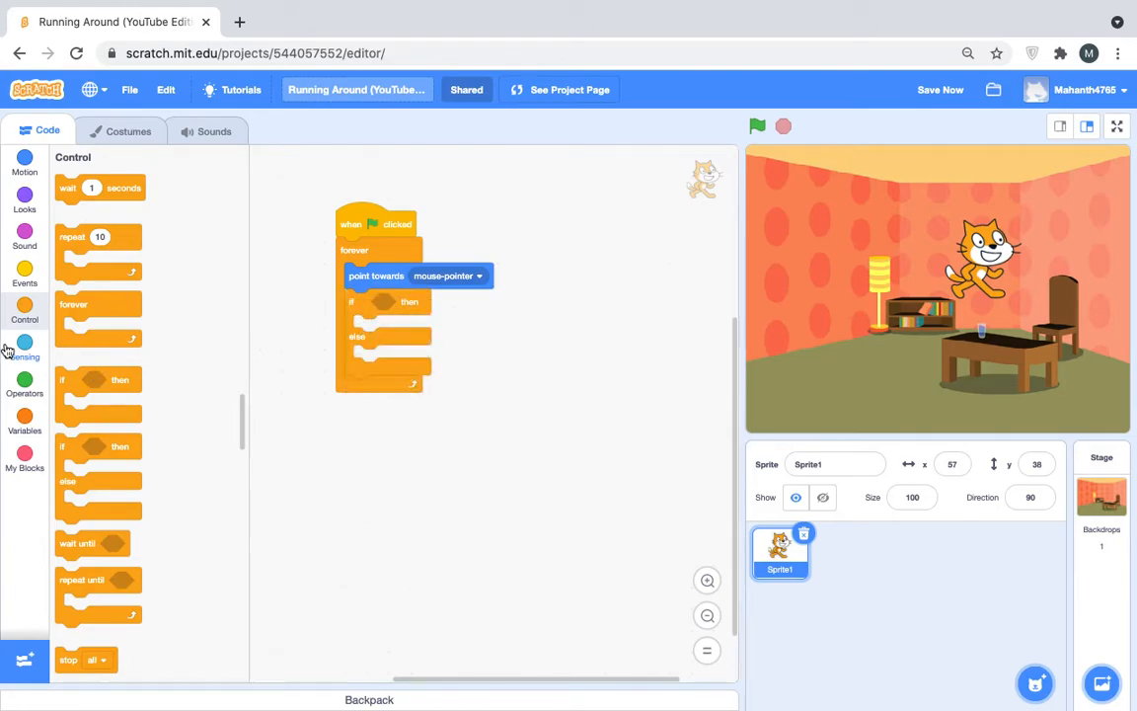
{"action": "left_click", "coordinate": [23, 343]}
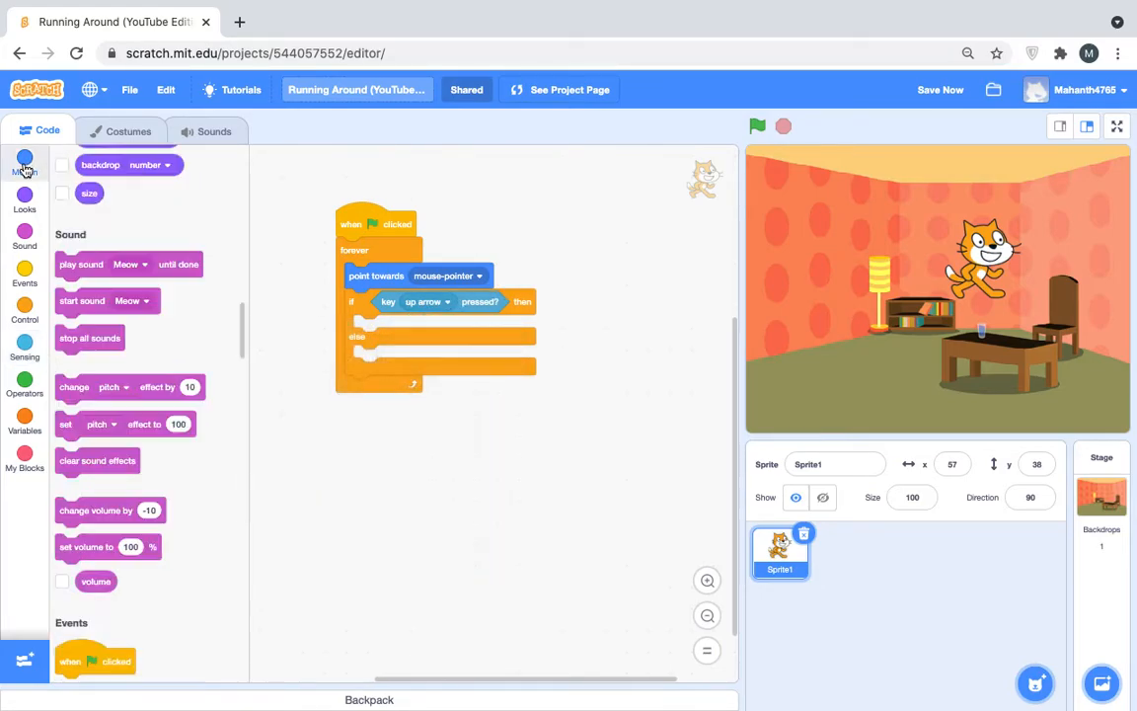
Place a 'move 5 steps' block in the up-arrow branch of the if-else
{"action": "left_click", "coordinate": [24, 162]}
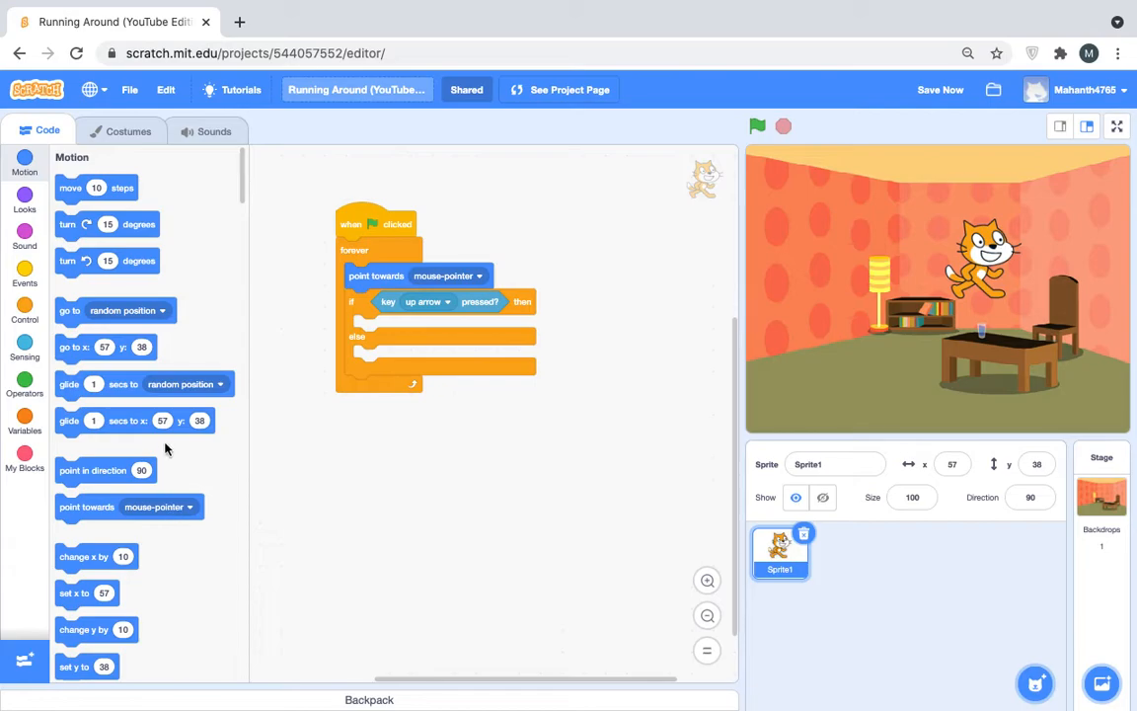
{"action": "left_click_drag", "start_coordinate": [71, 187], "coordinate": [379, 332]}
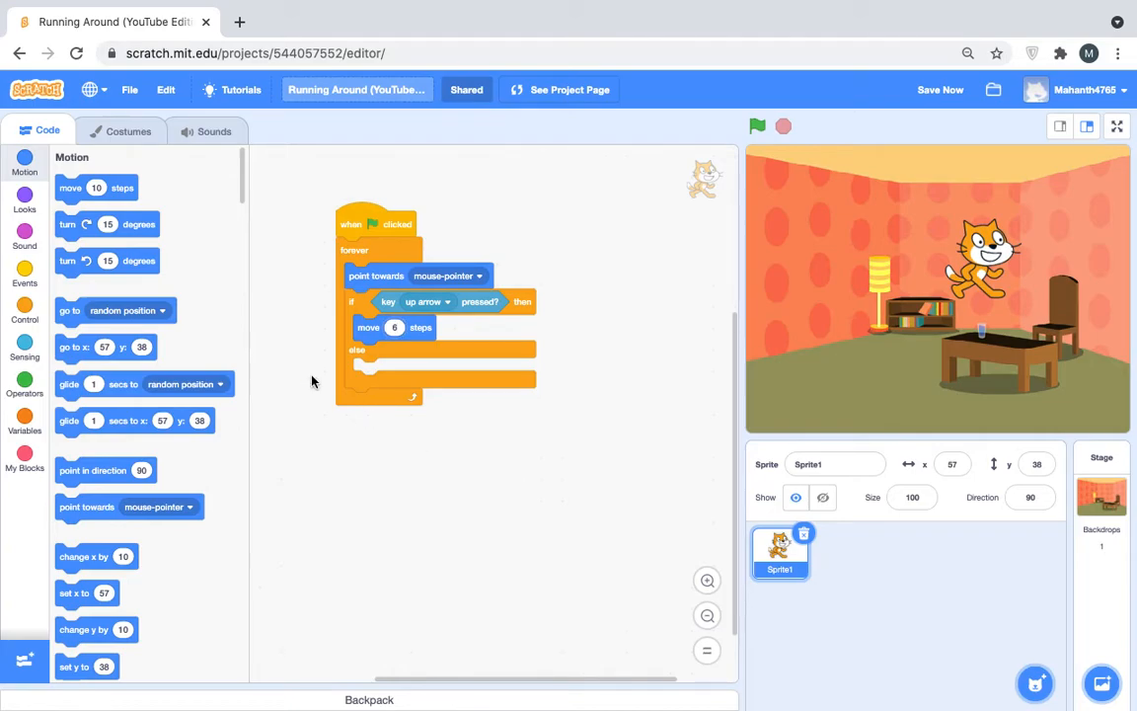
{"action": "left_click", "coordinate": [23, 237]}
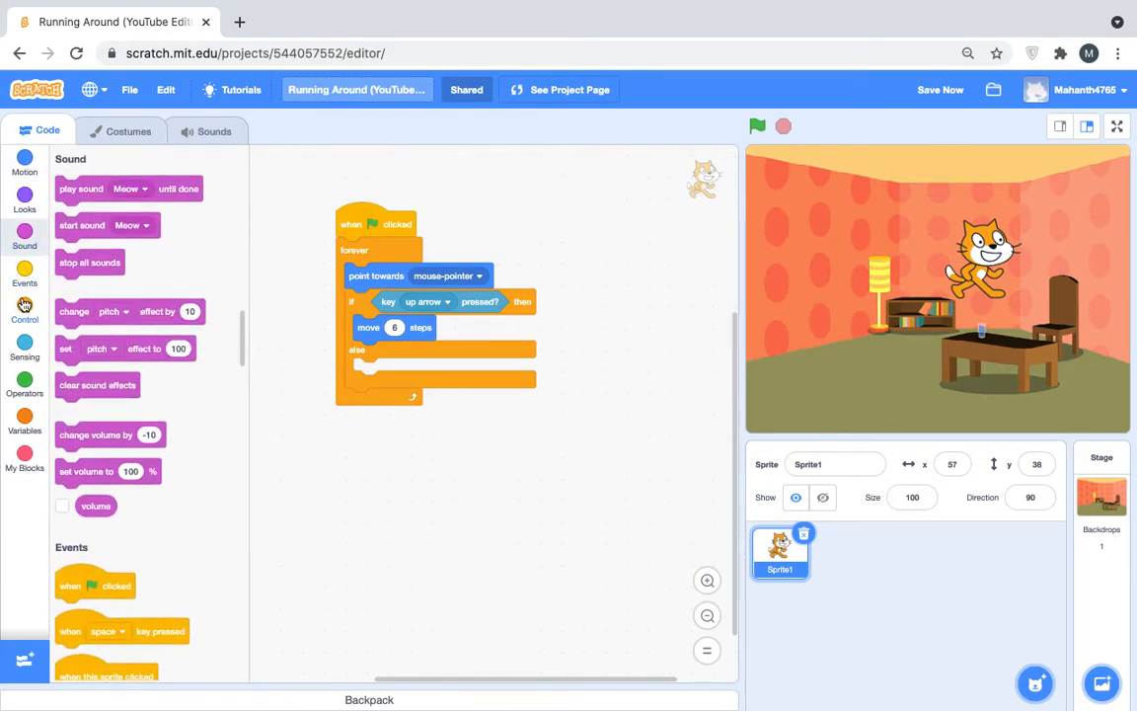
{"action": "left_click", "coordinate": [23, 314]}
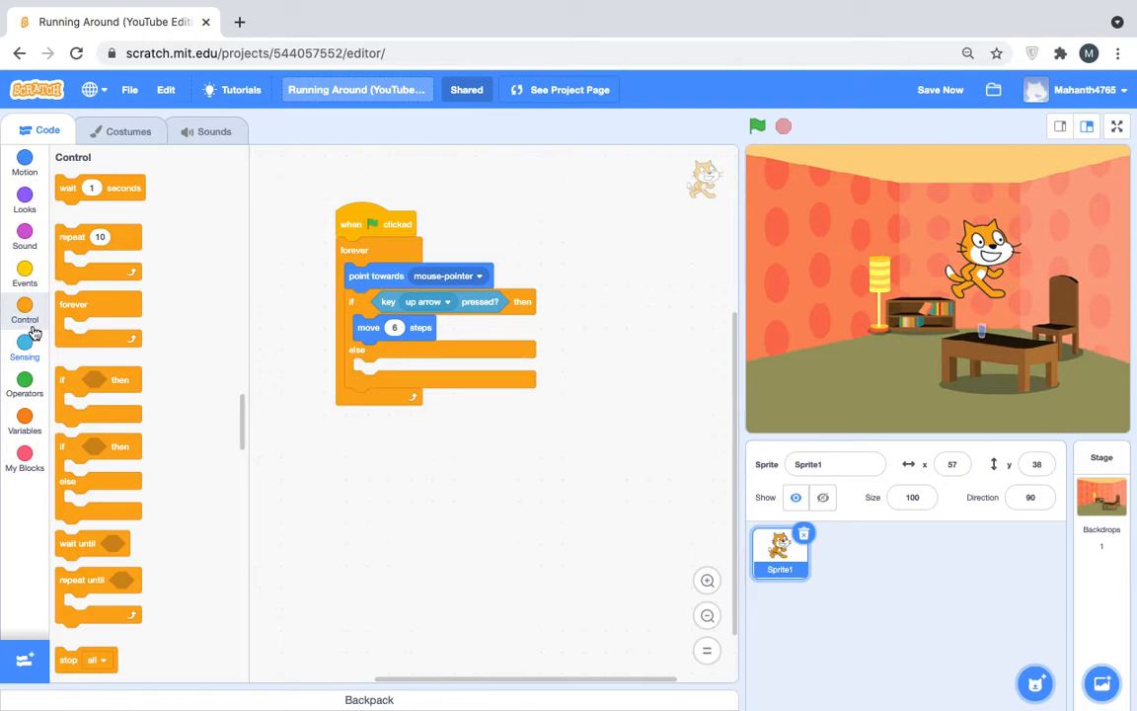
Add 'next costume' after the move and 'switch costume to costume1' in else, then run the project
{"action": "left_click", "coordinate": [24, 195]}
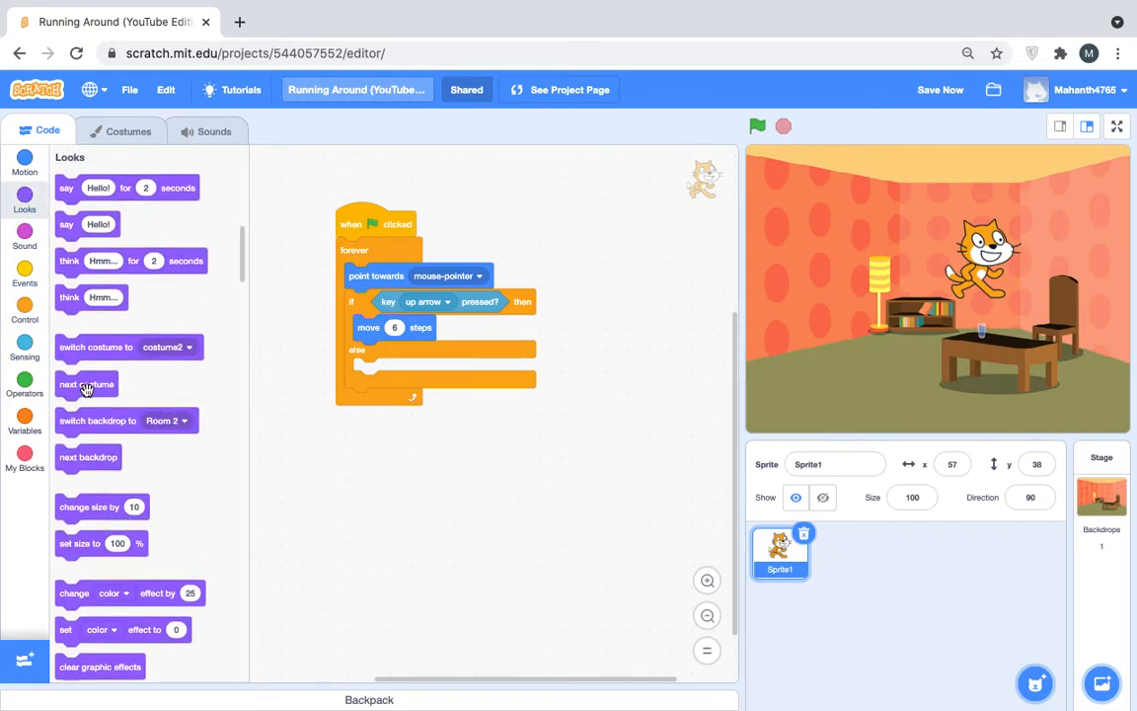
{"action": "left_click_drag", "start_coordinate": [87, 383], "coordinate": [383, 351]}
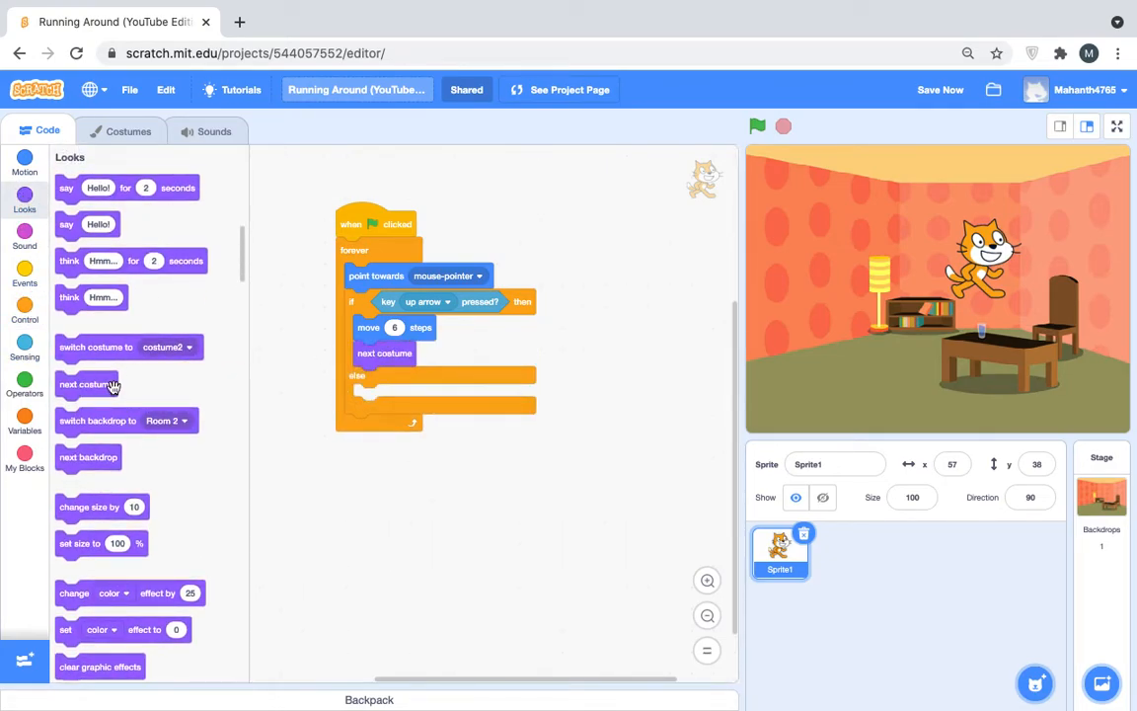
{"action": "left_click_drag", "start_coordinate": [94, 348], "coordinate": [438, 395]}
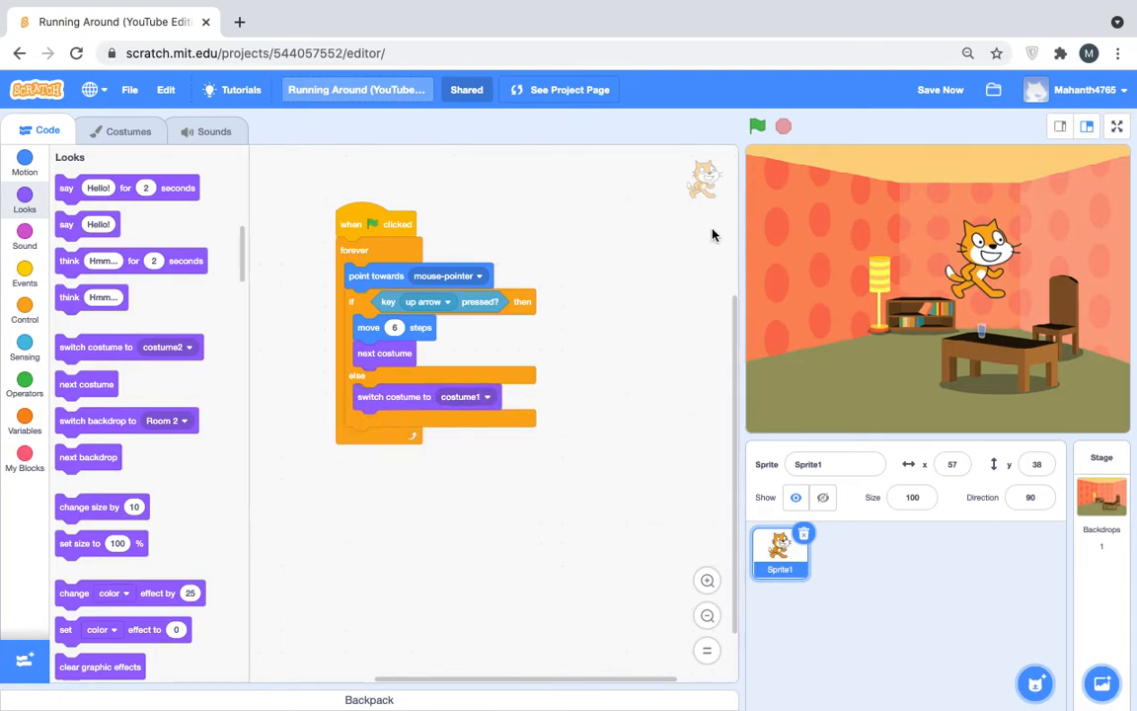
{"action": "left_click", "coordinate": [759, 126]}
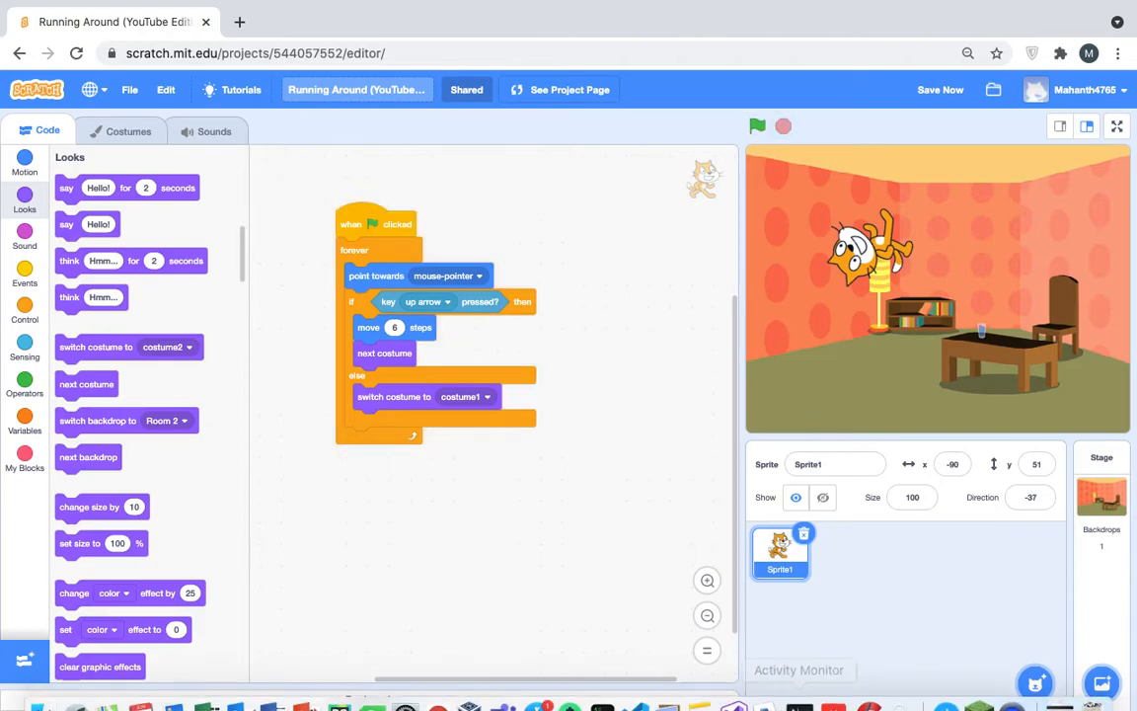
{"action": "mouse_move", "coordinate": [1011, 687]}
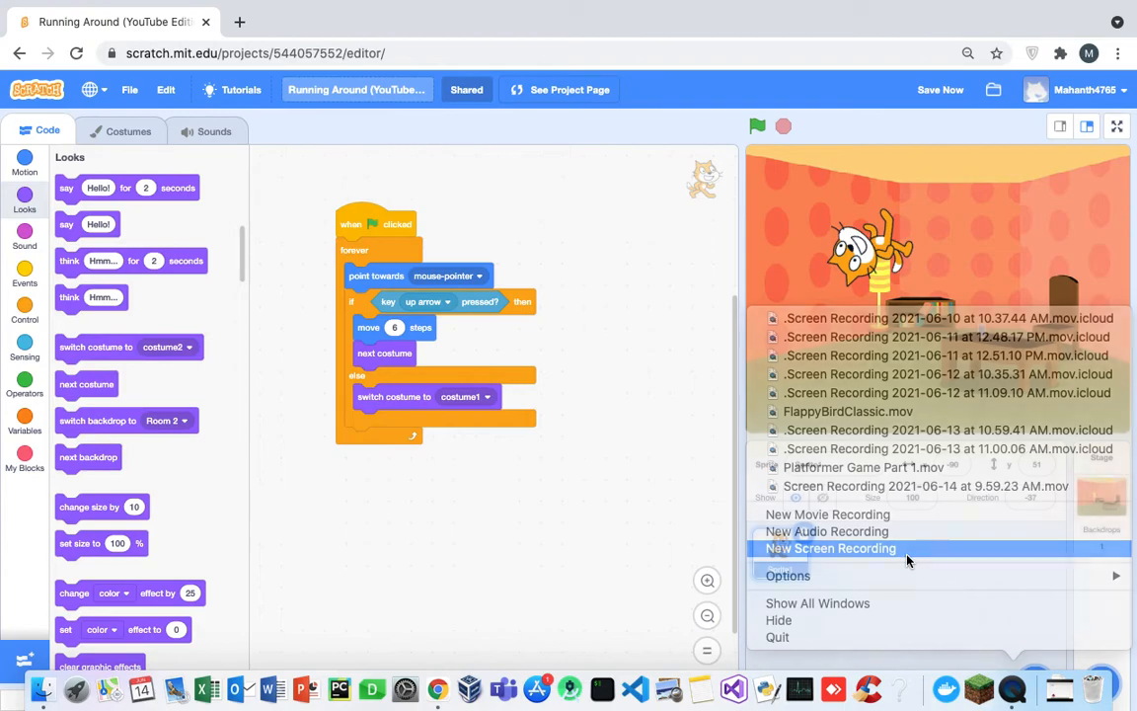
Start a new QuickTime Player screen recording of the Scratch editor
{"action": "left_click", "coordinate": [830, 549]}
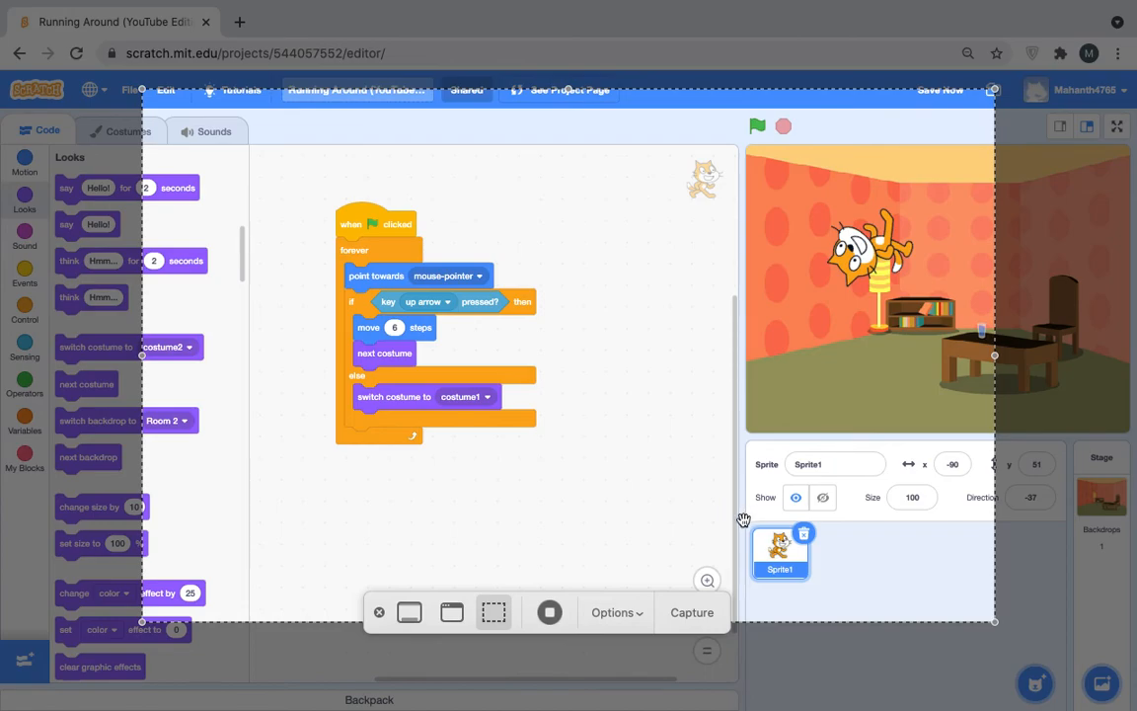
{"action": "mouse_move", "coordinate": [584, 608]}
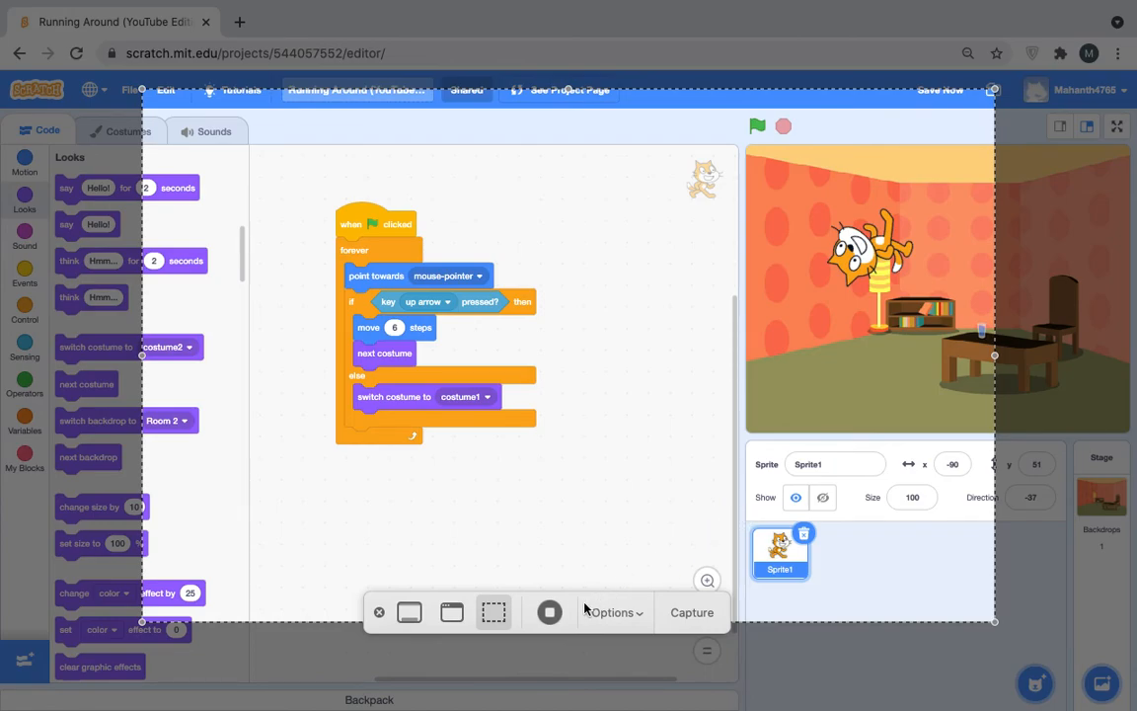